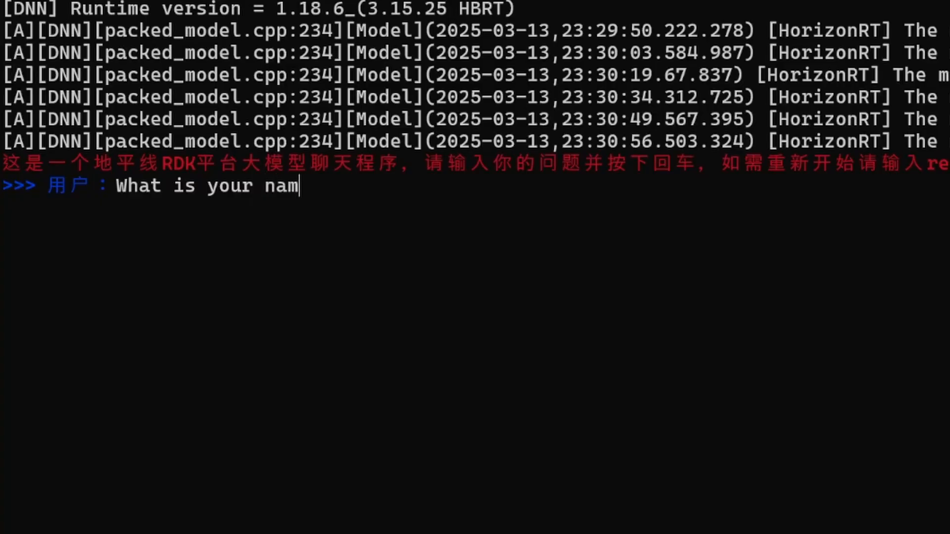
Send the 'What is your name' question to the hobot_llm chat model.
{"action": "key", "text": "Return"}
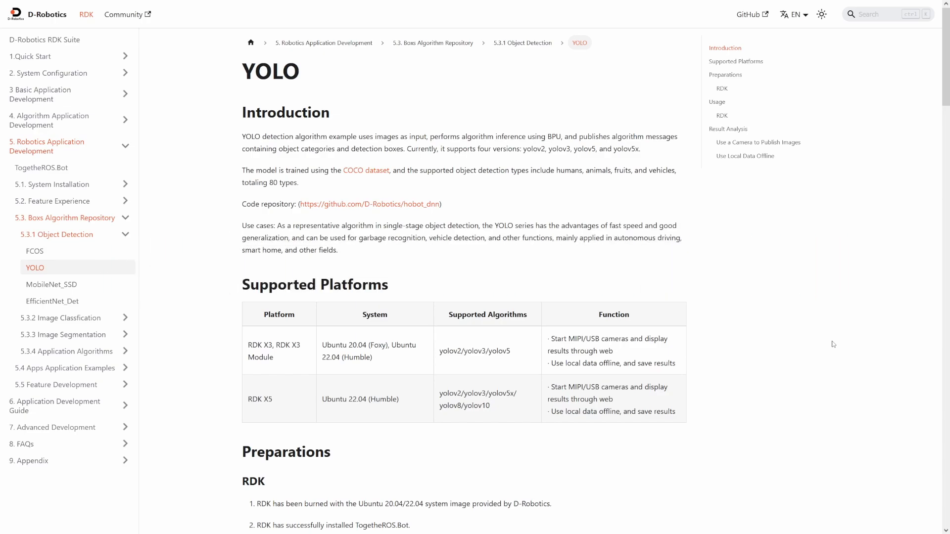
{"action": "mouse_move", "coordinate": [92, 179]}
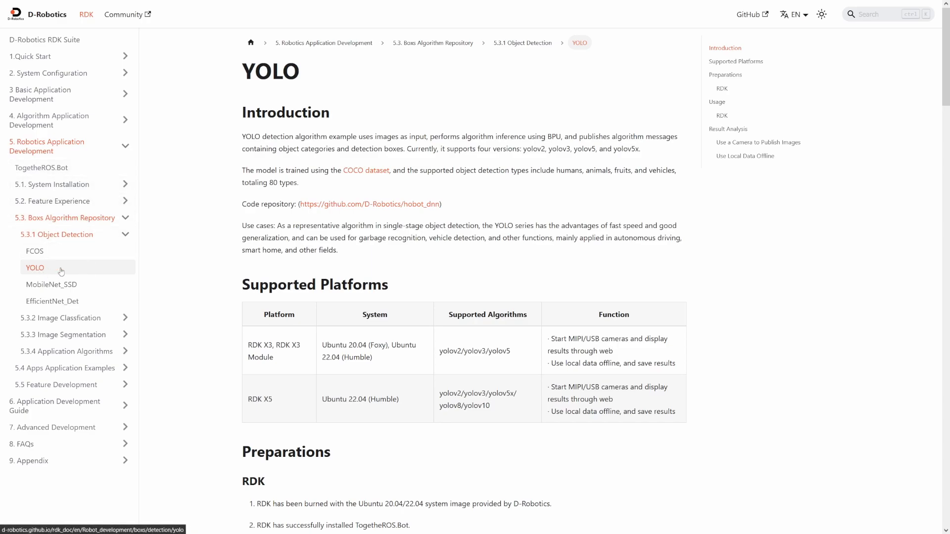
{"action": "mouse_move", "coordinate": [225, 213]}
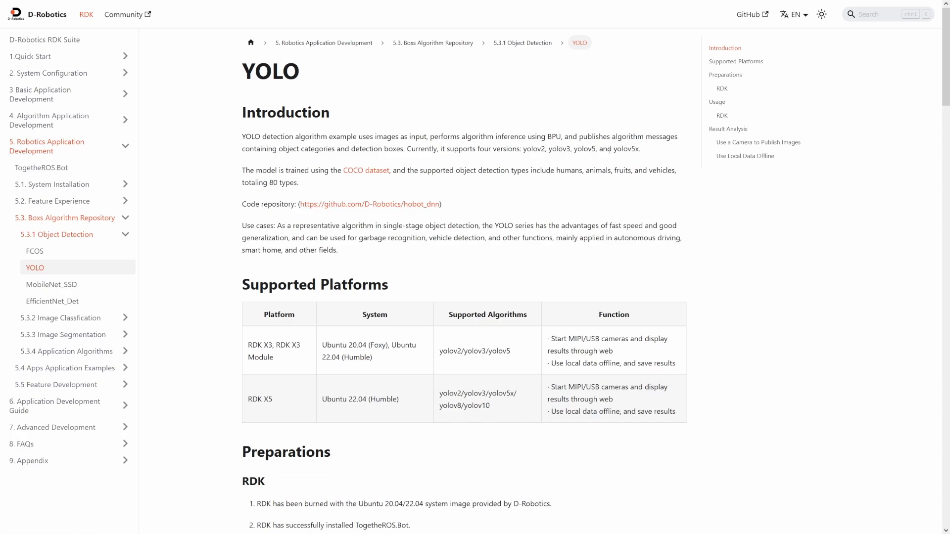
{"action": "mouse_move", "coordinate": [515, 211]}
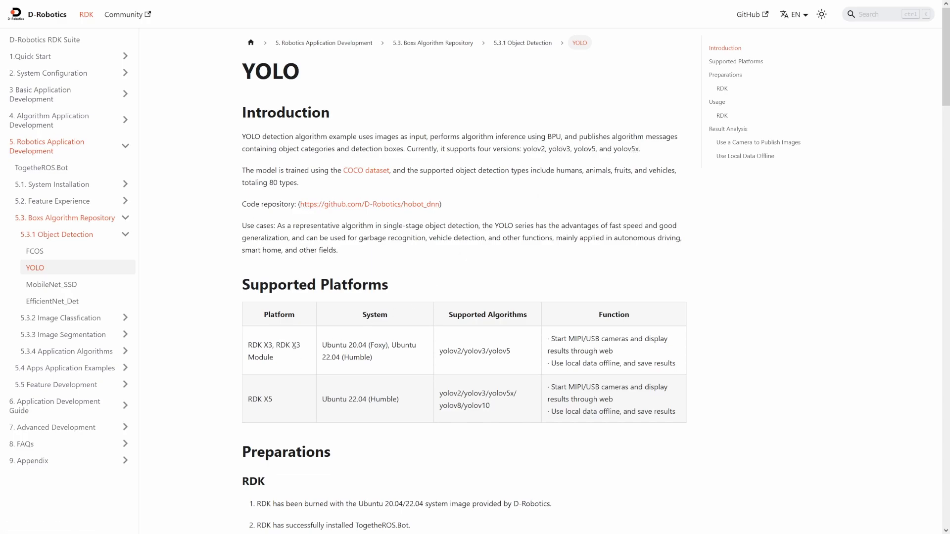
{"action": "mouse_move", "coordinate": [513, 357]}
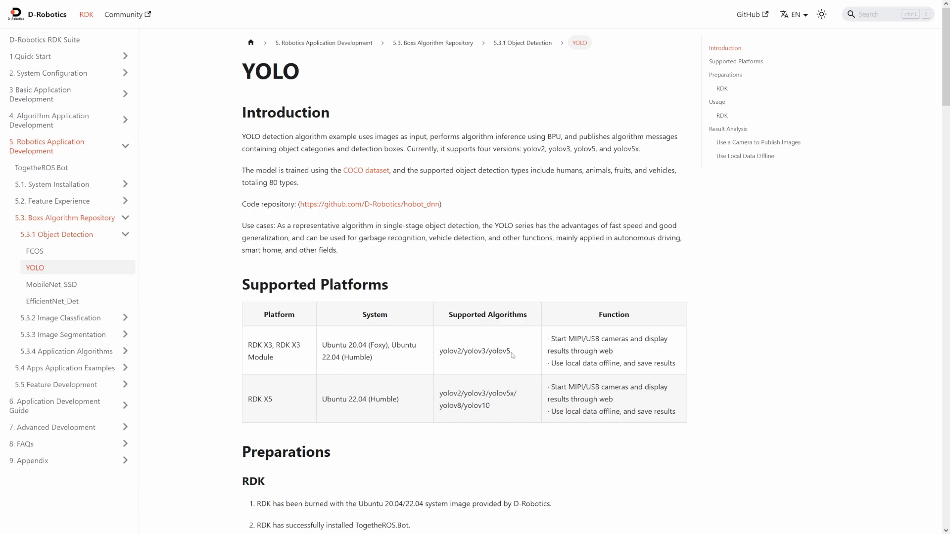
Scroll the YOLO page down to the Supported Platforms table.
{"action": "scroll", "scroll_direction": "down", "scroll_amount": 3}
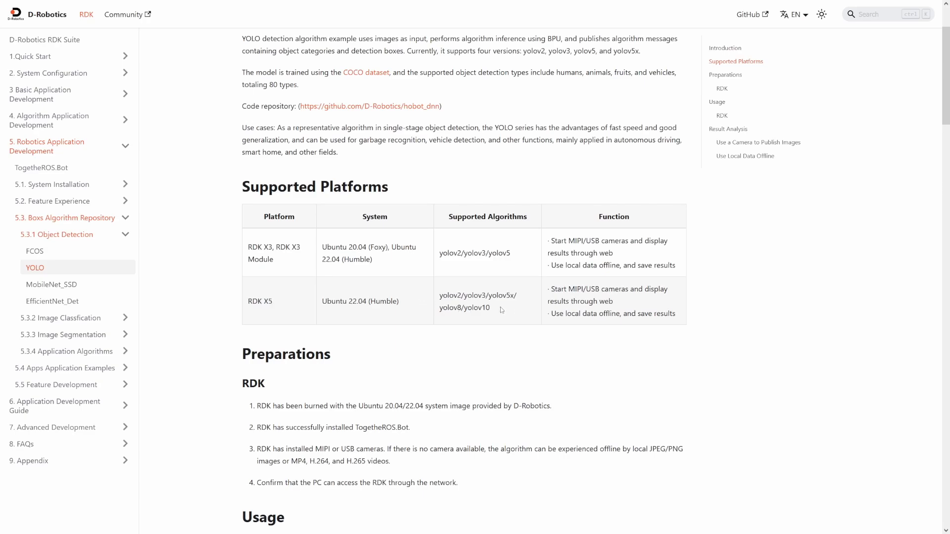
{"action": "mouse_move", "coordinate": [526, 314]}
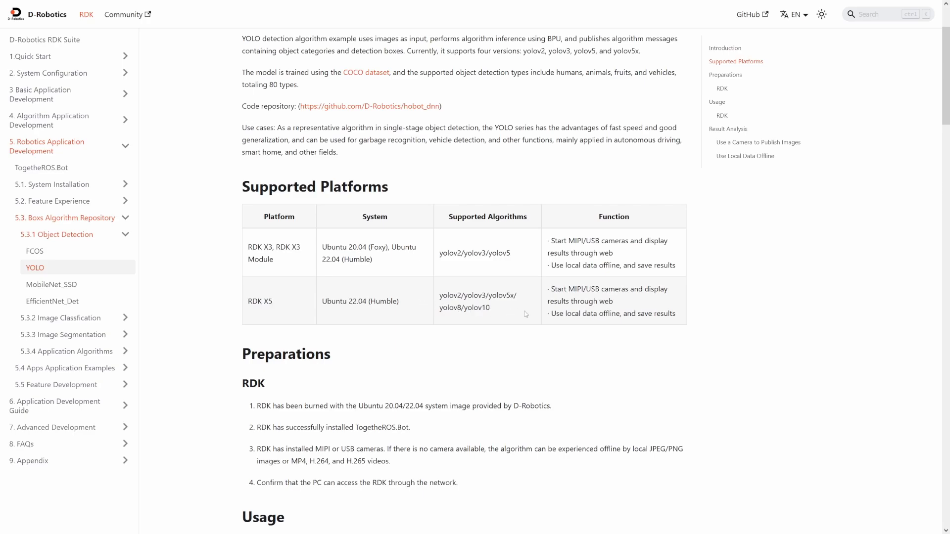
{"action": "mouse_move", "coordinate": [507, 292]}
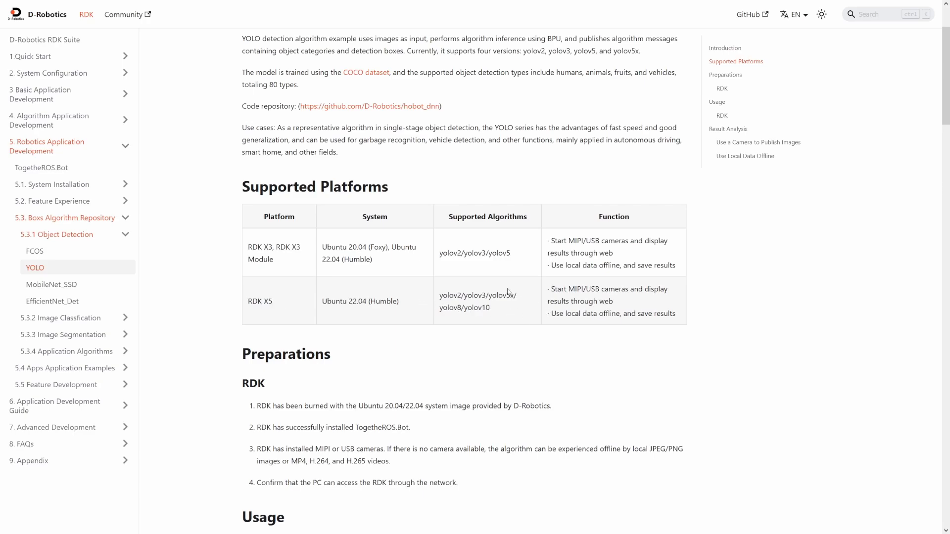
Reveal the full USB camera ros2 launch command in the YOLO Usage section.
{"action": "scroll", "scroll_direction": "down", "scroll_amount": 3}
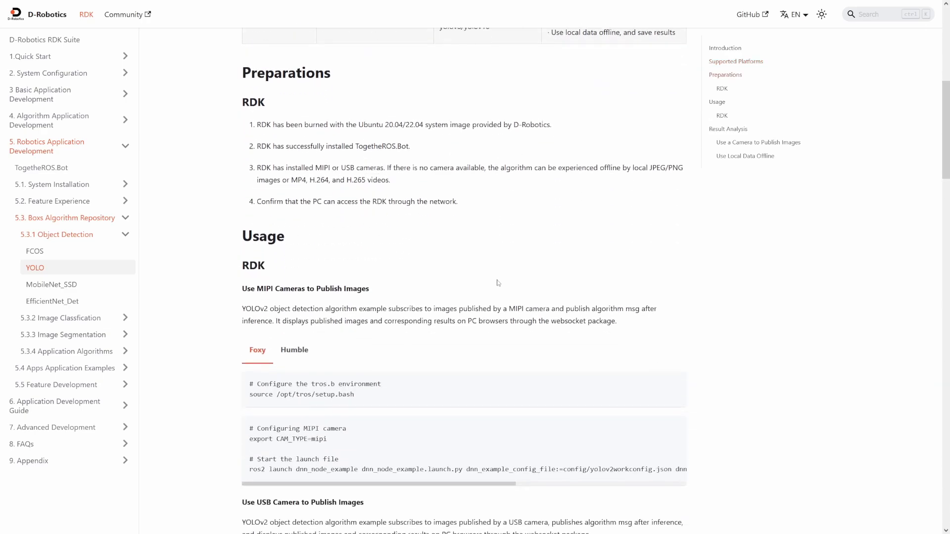
{"action": "scroll", "scroll_direction": "down", "scroll_amount": 3}
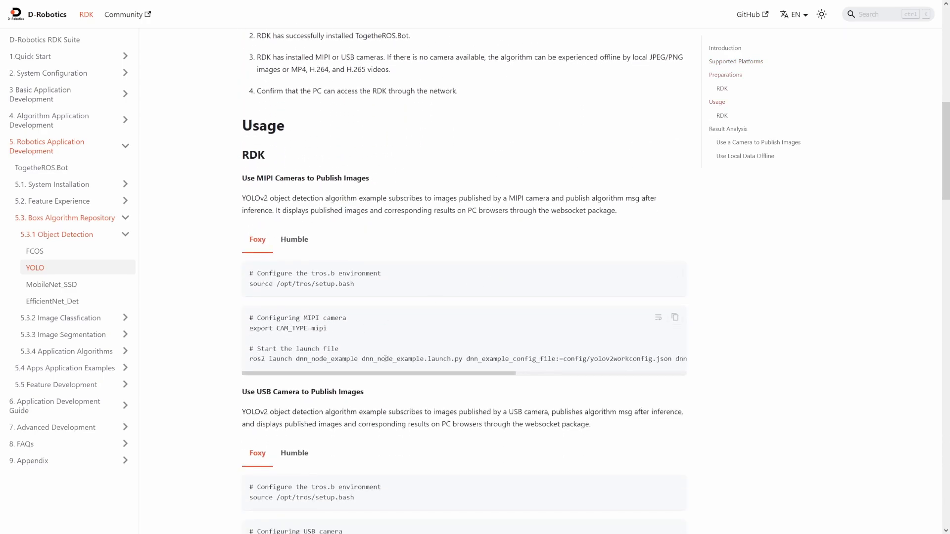
{"action": "scroll", "scroll_direction": "down", "scroll_amount": 3}
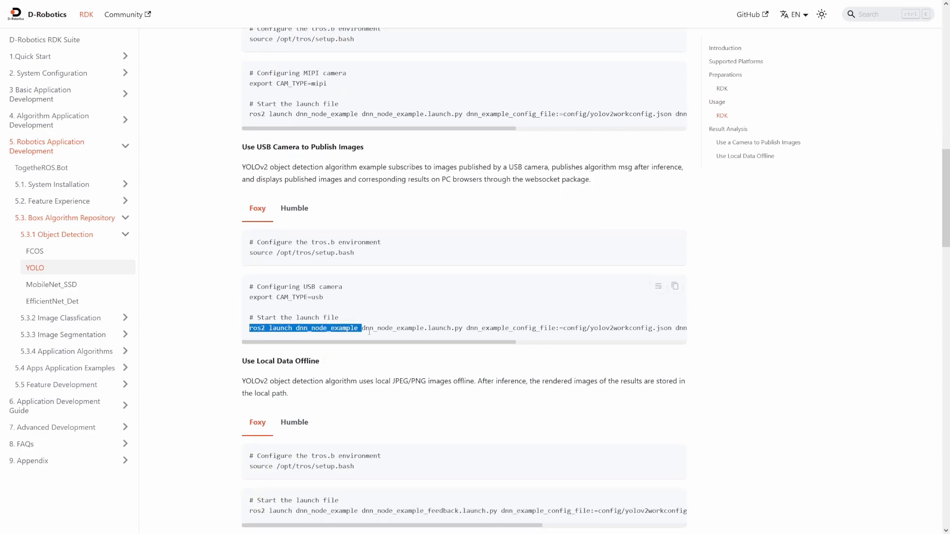
{"action": "scroll", "scroll_direction": "right", "scroll_amount": 3}
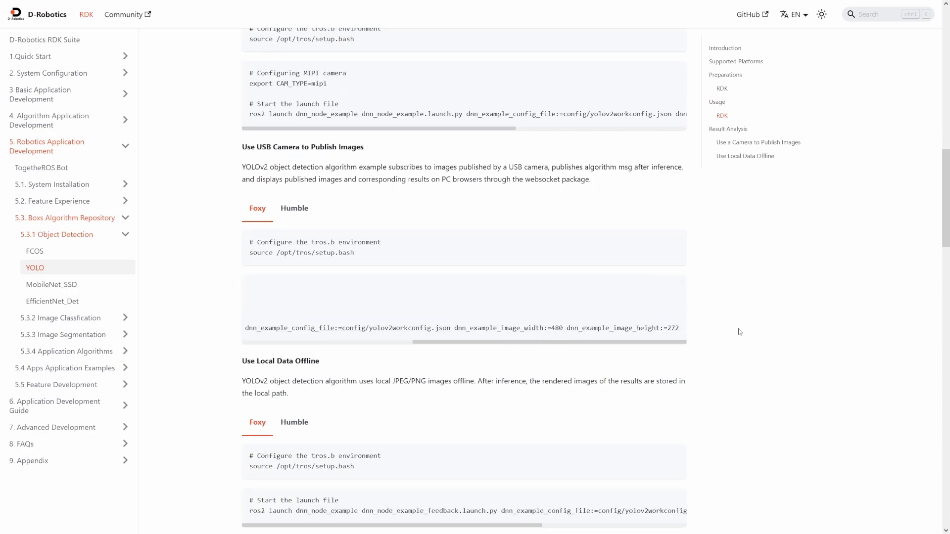
{"action": "mouse_move", "coordinate": [419, 371]}
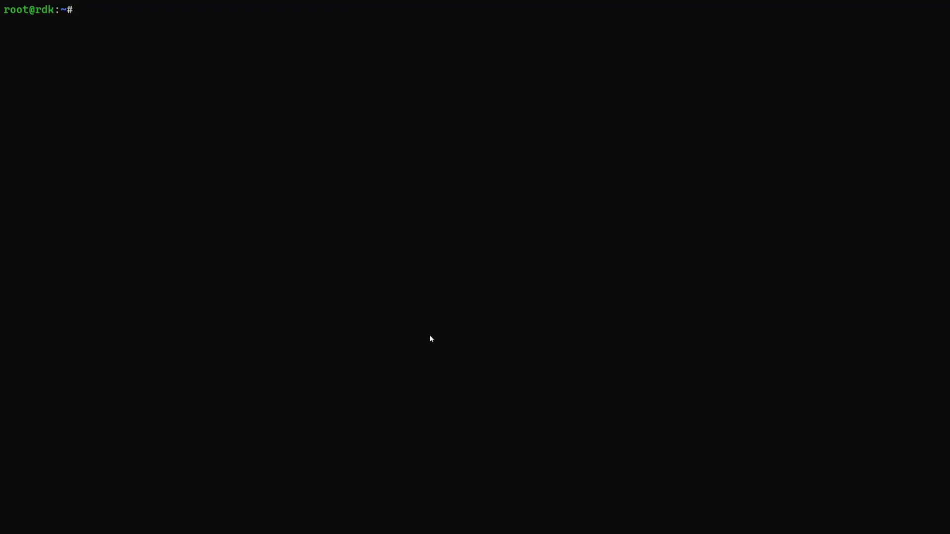
Enter the dnn_node_example launch command with the yolov5workconfig.json config at 480 by 272.
{"action": "type", "text": "ros2 launch dnn_node_example dnn_node_example.launch.py dnn_example_config_file:=config/yolov2workconfig.json dnn_example_image_width:=480 dnn_example_image_height:=272"}
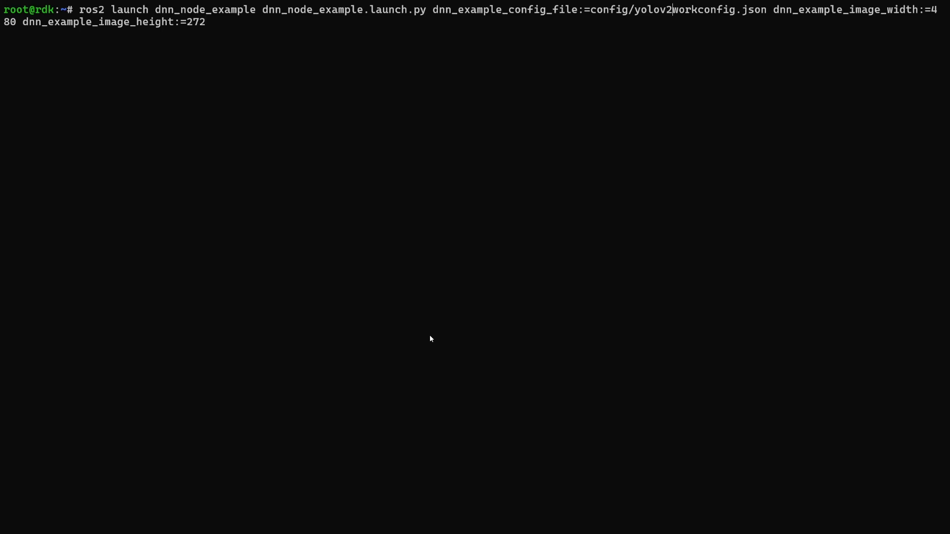
{"action": "type", "text": "5"}
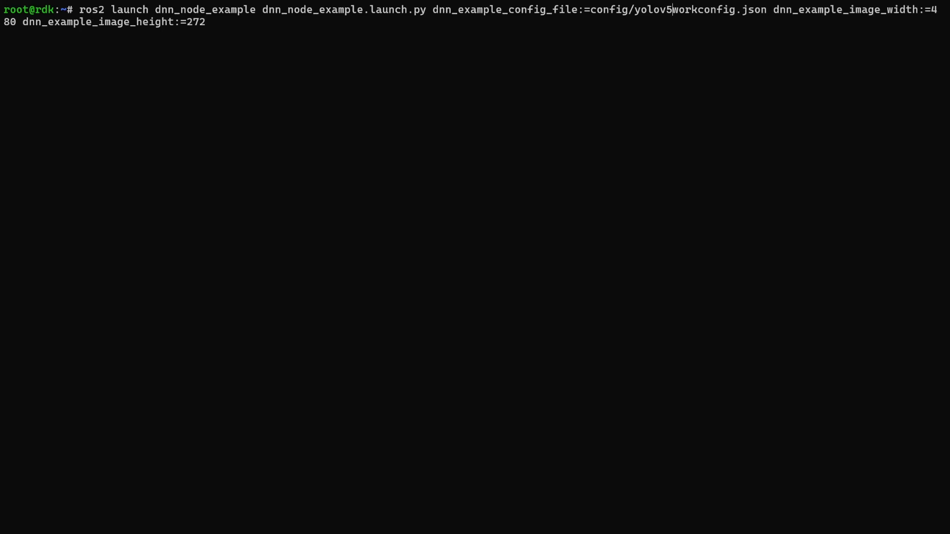
{"action": "key", "text": "Return"}
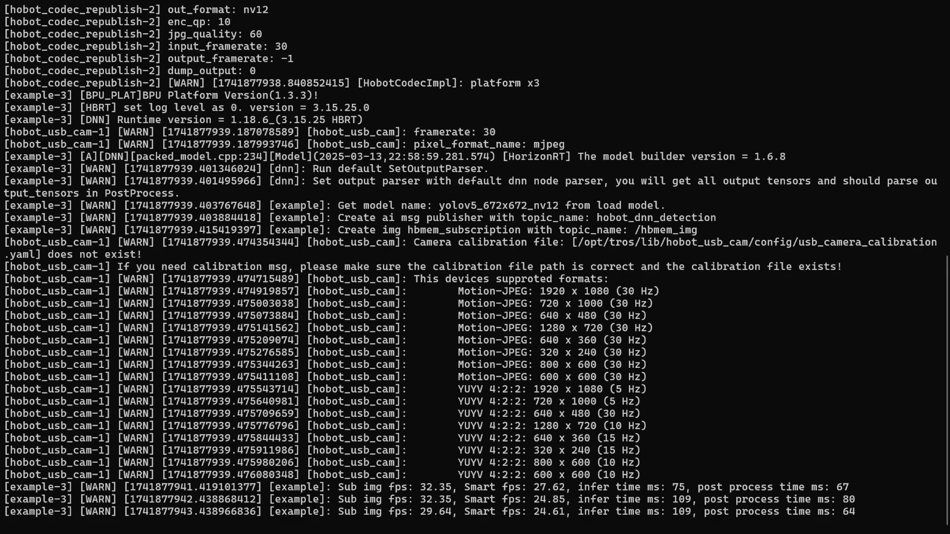
{"action": "scroll", "scroll_direction": "down", "scroll_amount": 3}
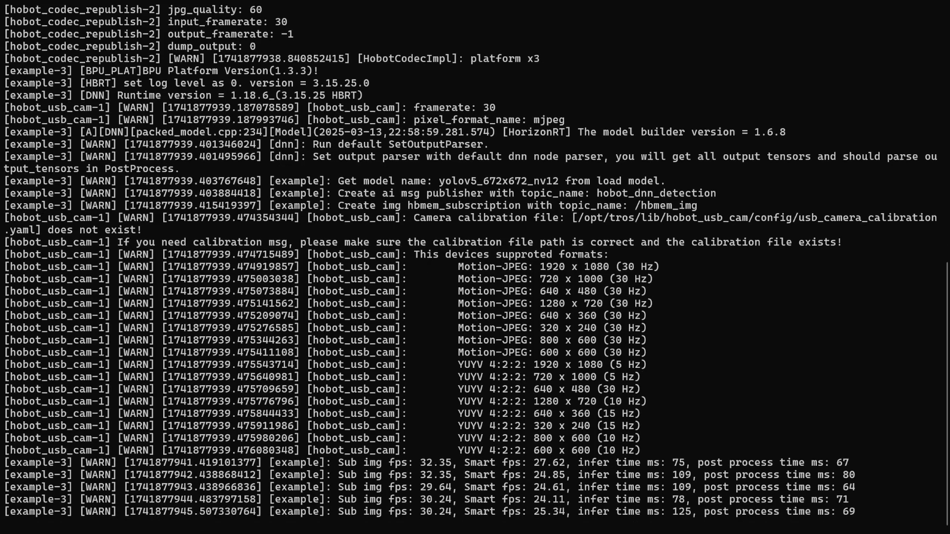
{"action": "scroll", "scroll_direction": "down", "scroll_amount": 3}
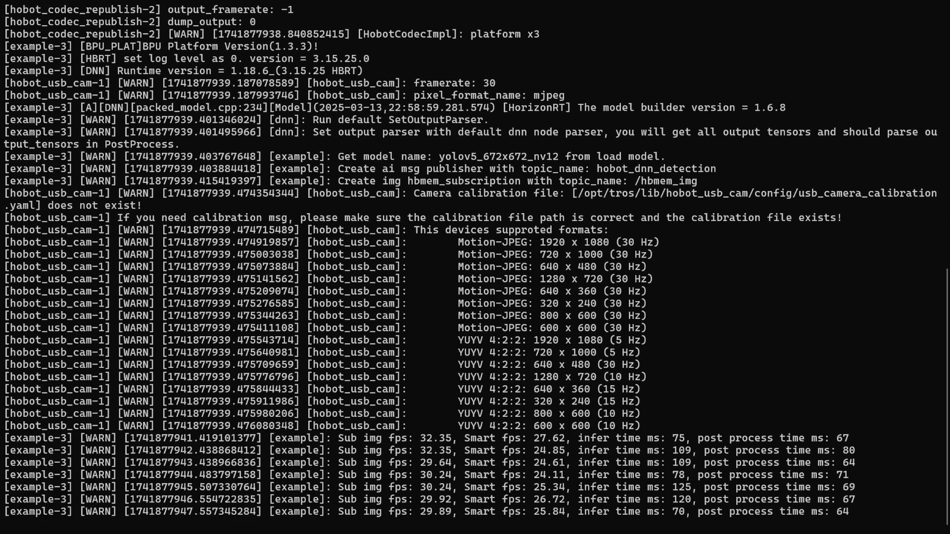
{"action": "scroll", "scroll_direction": "down", "scroll_amount": 3}
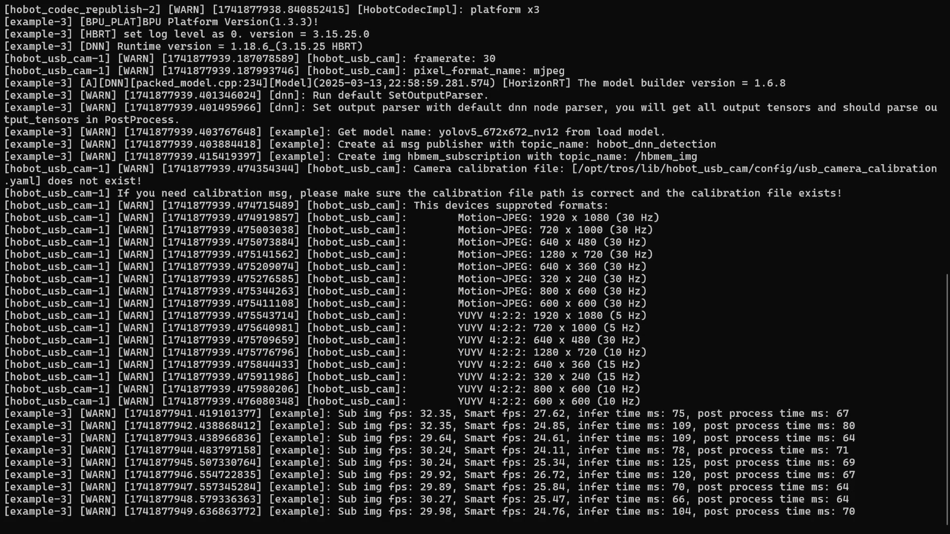
{"action": "scroll", "scroll_direction": "down", "scroll_amount": 3}
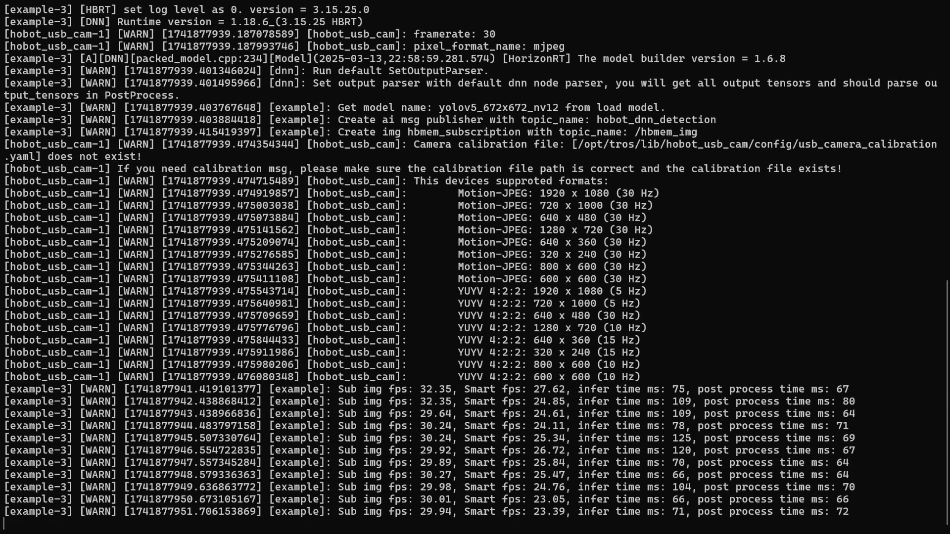
{"action": "scroll", "scroll_direction": "down", "scroll_amount": 3}
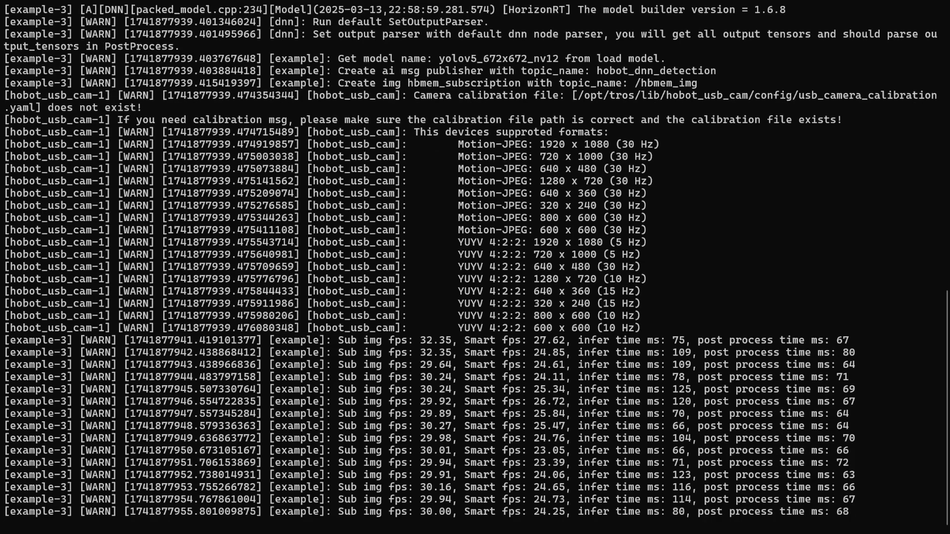
{"action": "scroll", "scroll_direction": "down", "scroll_amount": 3}
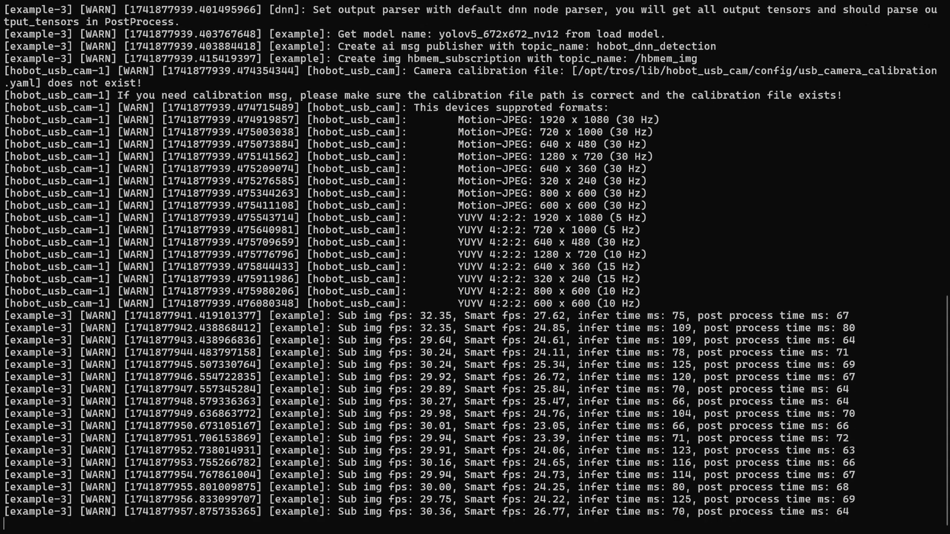
{"action": "scroll", "scroll_direction": "down", "scroll_amount": 3}
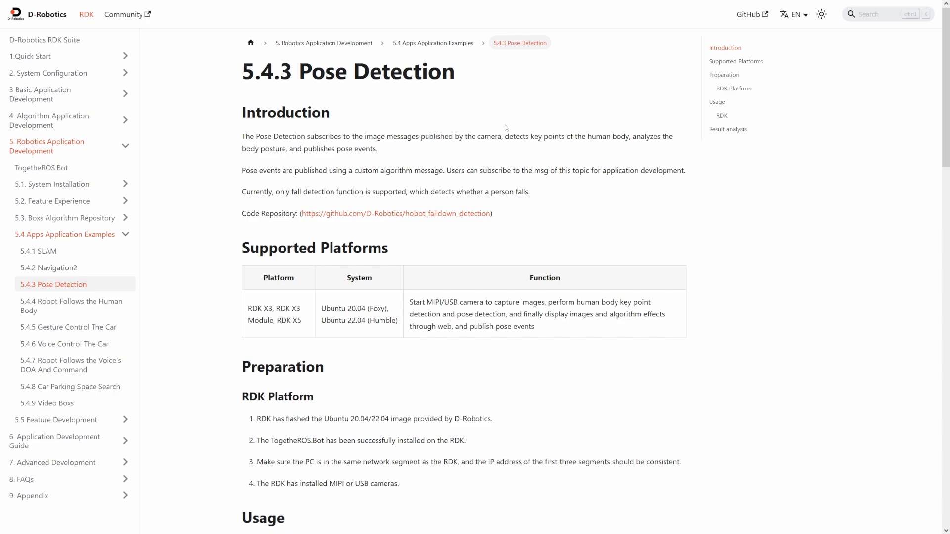
Scroll the Pose Detection page to the Usage section's ros2 launch command.
{"action": "scroll", "scroll_direction": "down", "scroll_amount": 3}
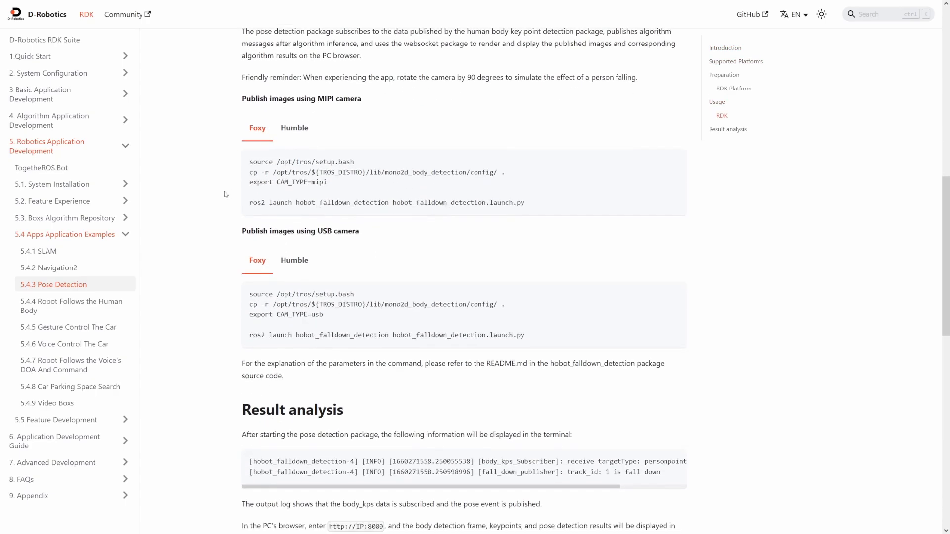
{"action": "scroll", "scroll_direction": "down", "scroll_amount": 3}
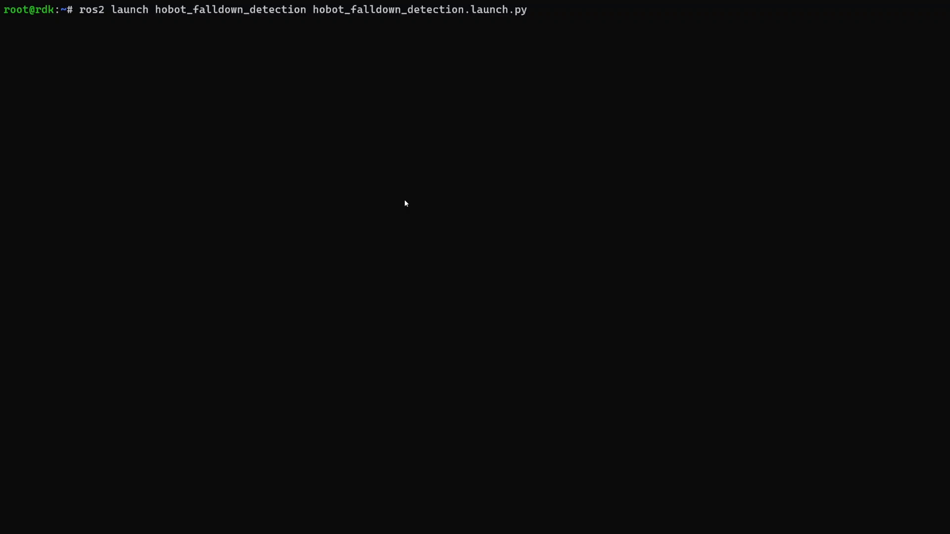
Run ros2 launch hobot_falldown_detection hobot_falldown_detection.launch.py on the board.
{"action": "key", "text": "Return"}
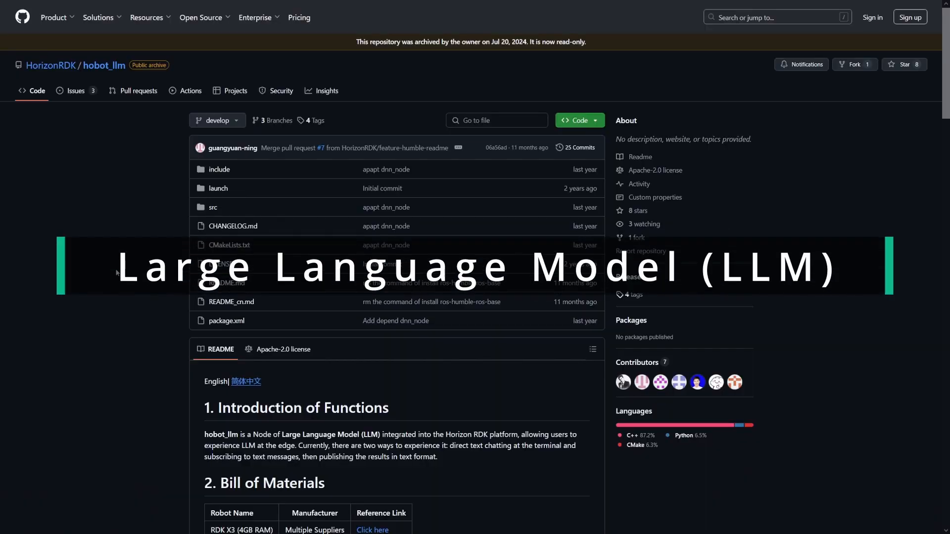
Read the hobot_llm README's How to Use, Installing Function Packages and Running the Program sections.
{"action": "scroll", "scroll_direction": "down", "scroll_amount": 3}
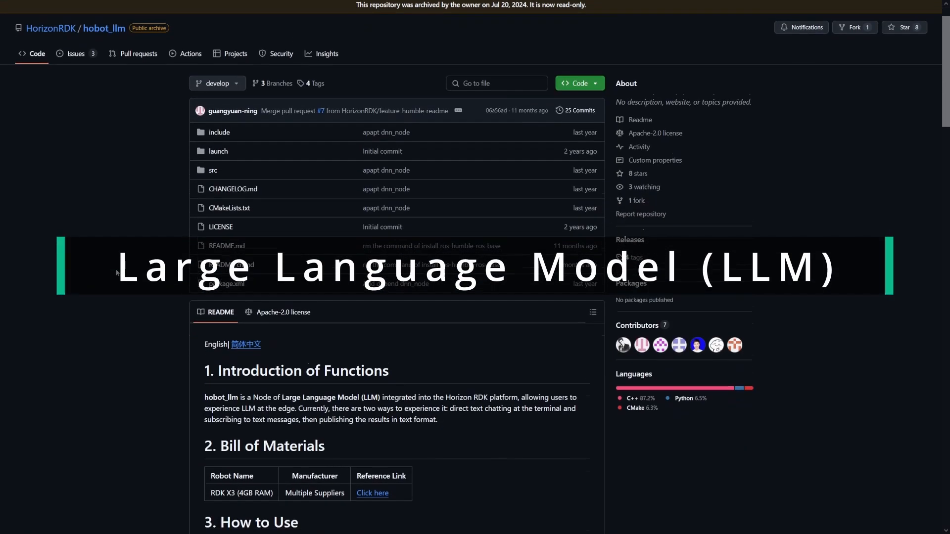
{"action": "scroll", "scroll_direction": "up", "scroll_amount": 3}
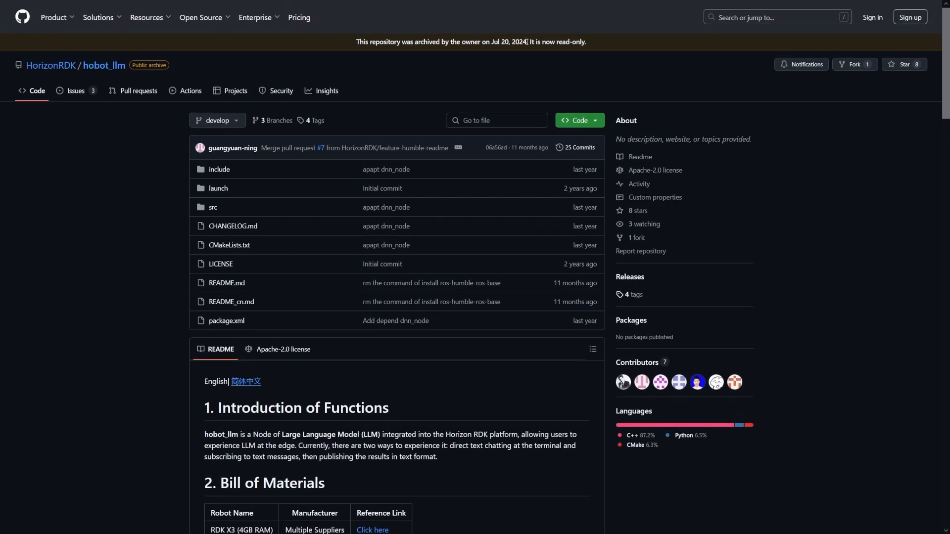
{"action": "mouse_move", "coordinate": [85, 189]}
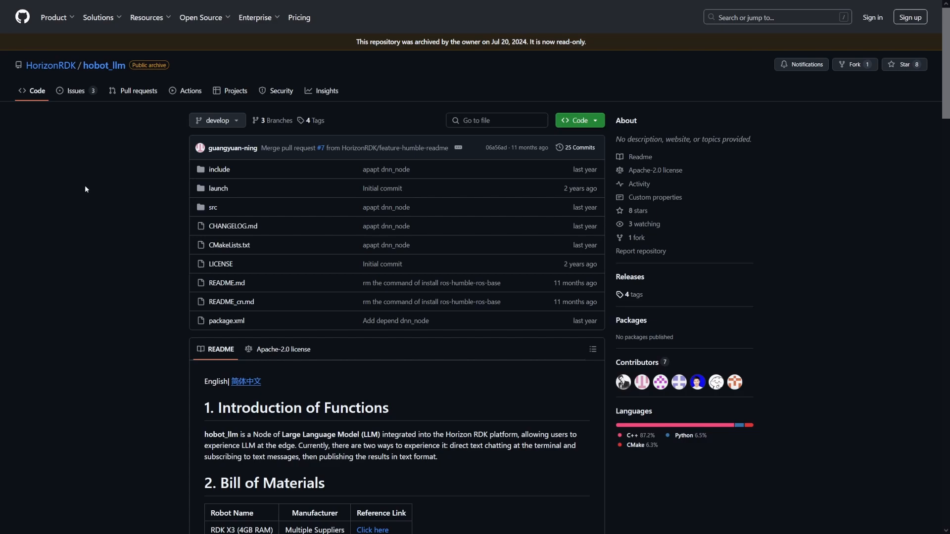
{"action": "scroll", "scroll_direction": "down", "scroll_amount": 3}
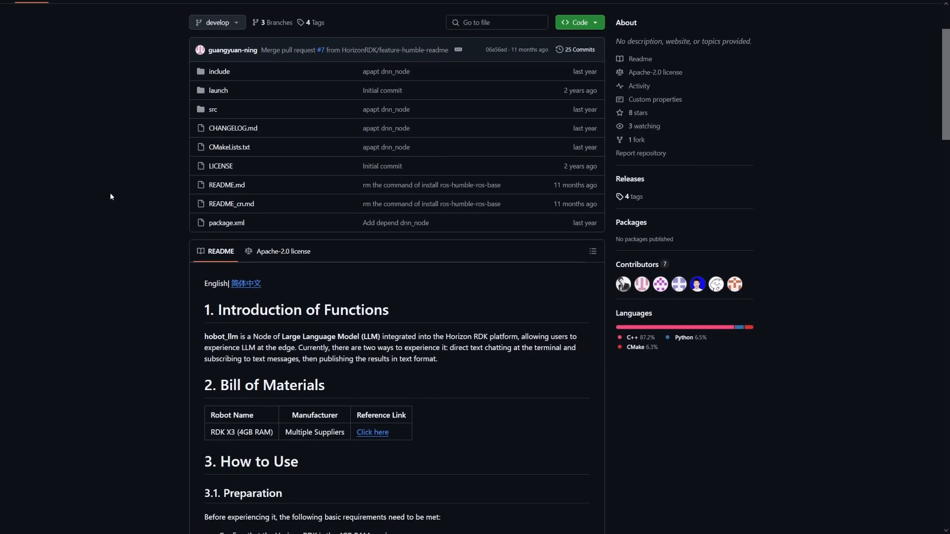
{"action": "scroll", "scroll_direction": "down", "scroll_amount": 3}
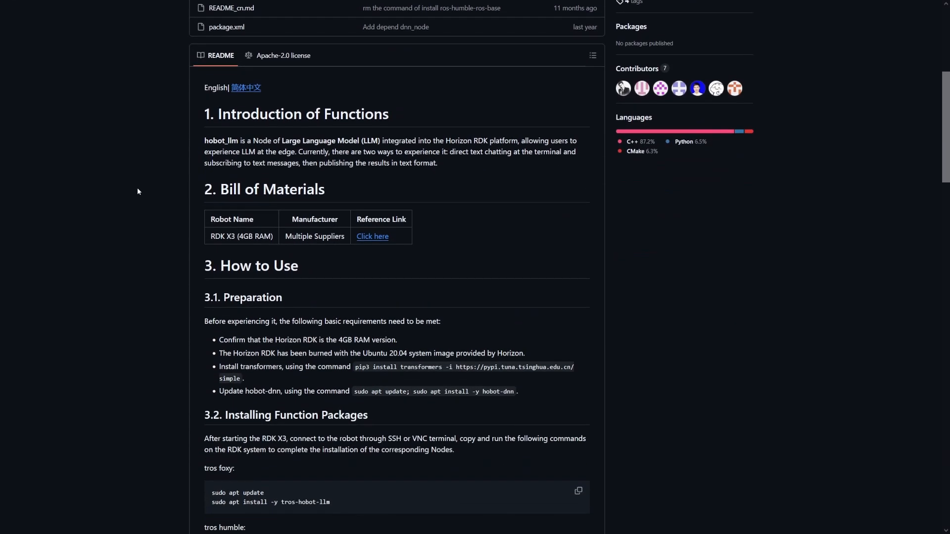
{"action": "scroll", "scroll_direction": "down", "scroll_amount": 3}
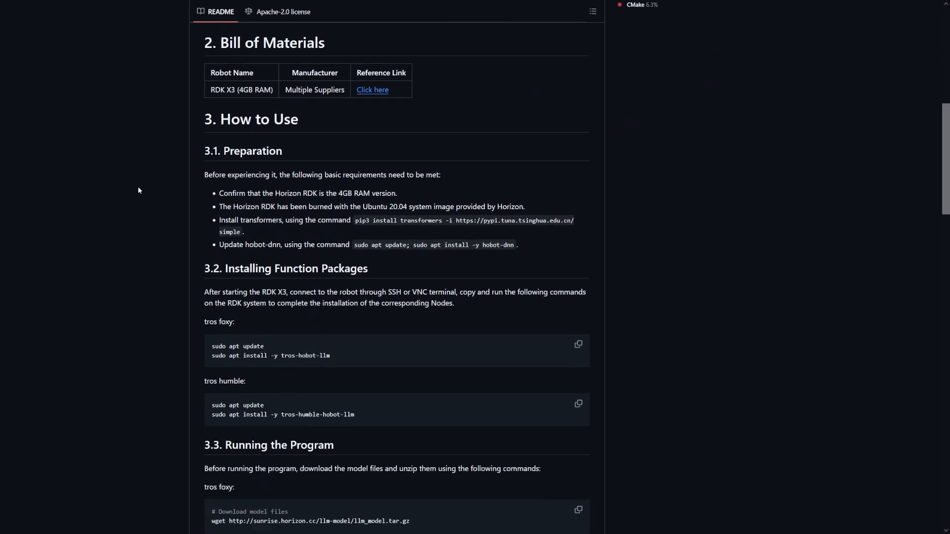
{"action": "scroll", "scroll_direction": "down", "scroll_amount": 3}
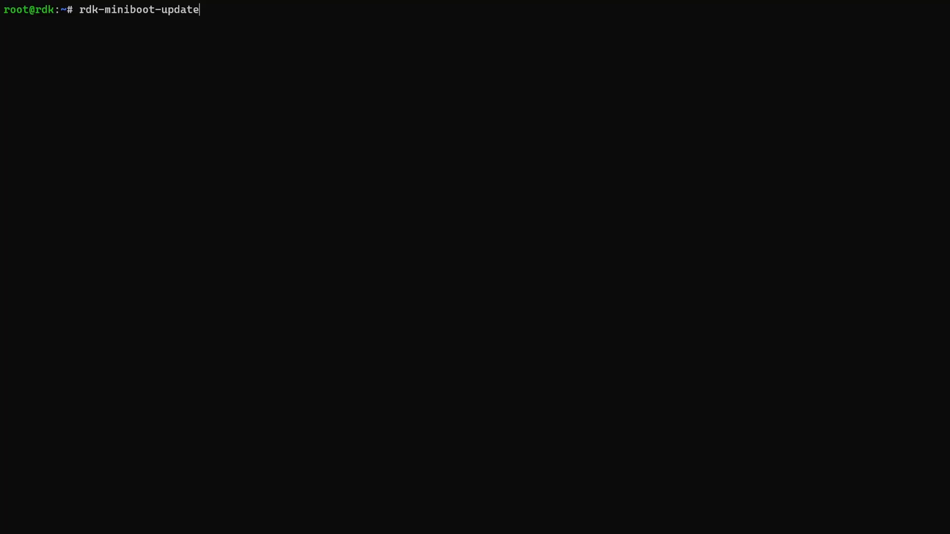
Clear the prompt, run srpi-config and select an entry in the RDK Software Configuration Tool.
{"action": "key", "text": "ctrl+c"}
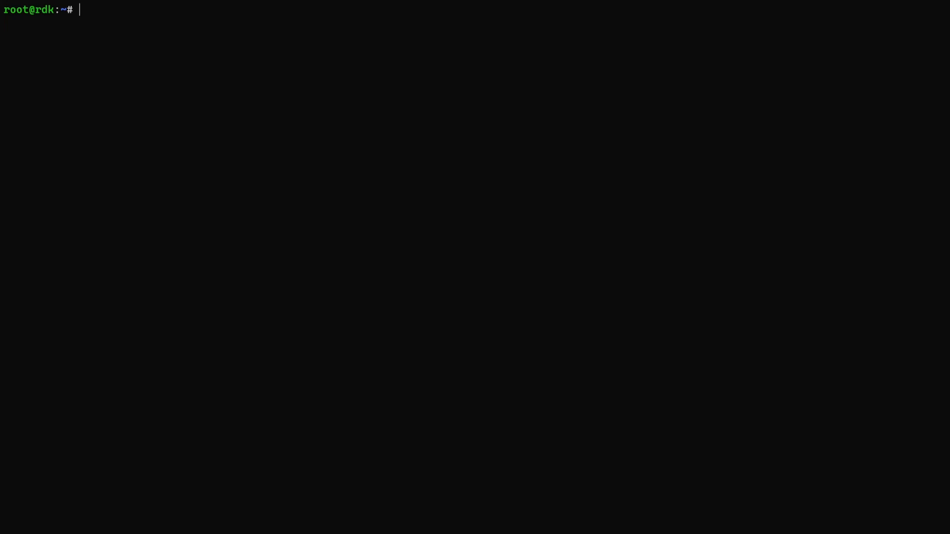
{"action": "type", "text": "srpi-config"}
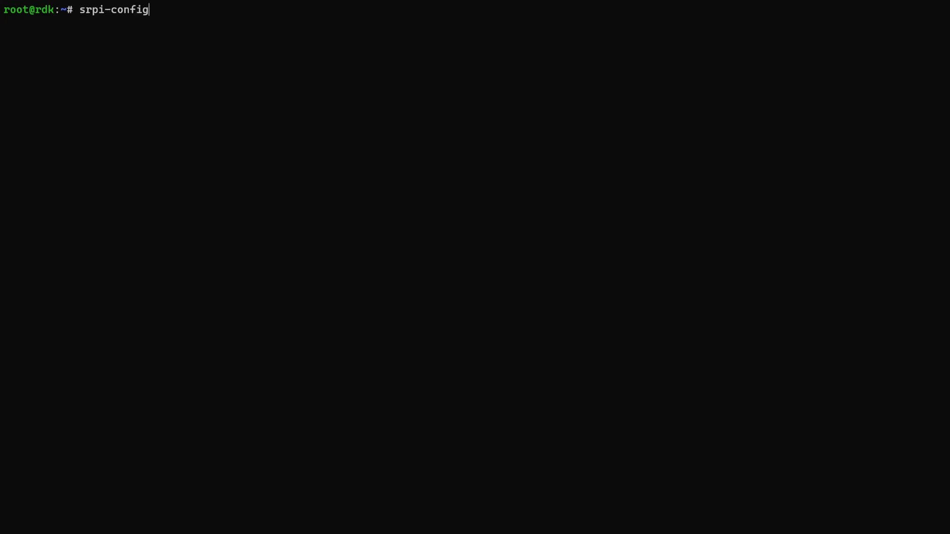
{"action": "key", "text": "Return"}
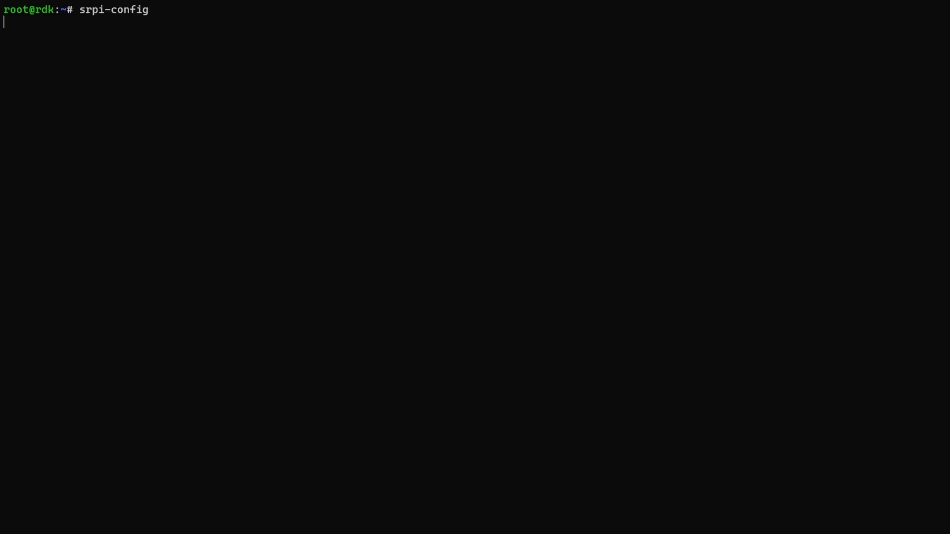
{"action": "key", "text": "Return"}
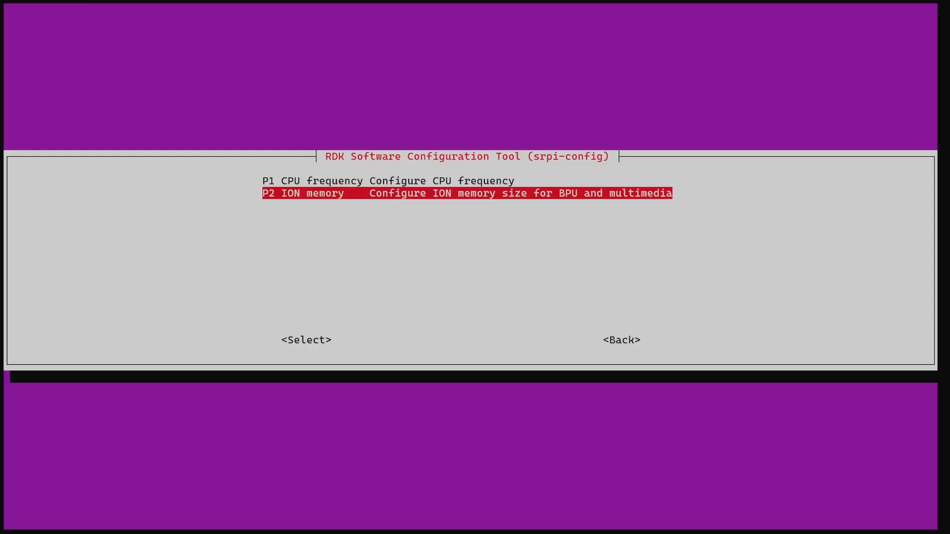
{"action": "left_click", "coordinate": [306, 340]}
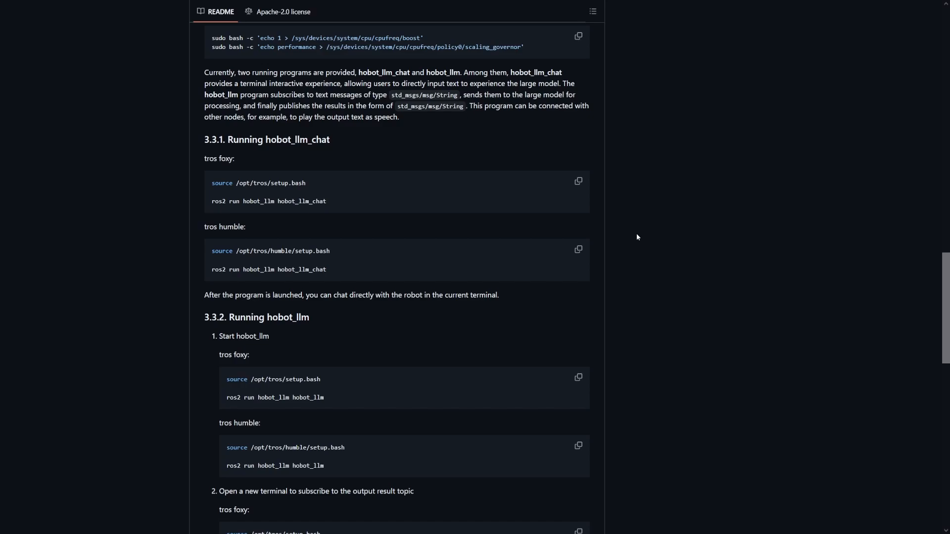
{"action": "mouse_move", "coordinate": [308, 397]}
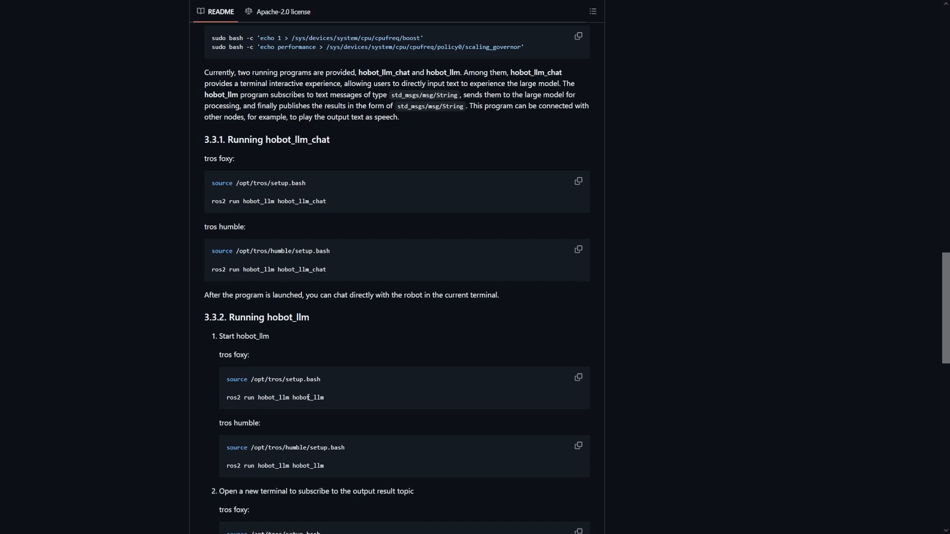
{"action": "mouse_move", "coordinate": [344, 397]}
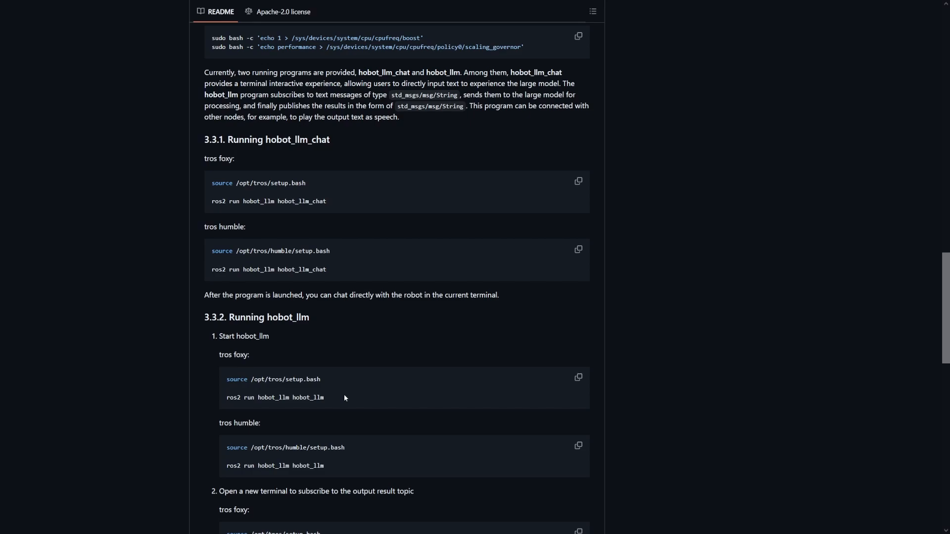
{"action": "mouse_move", "coordinate": [219, 199]}
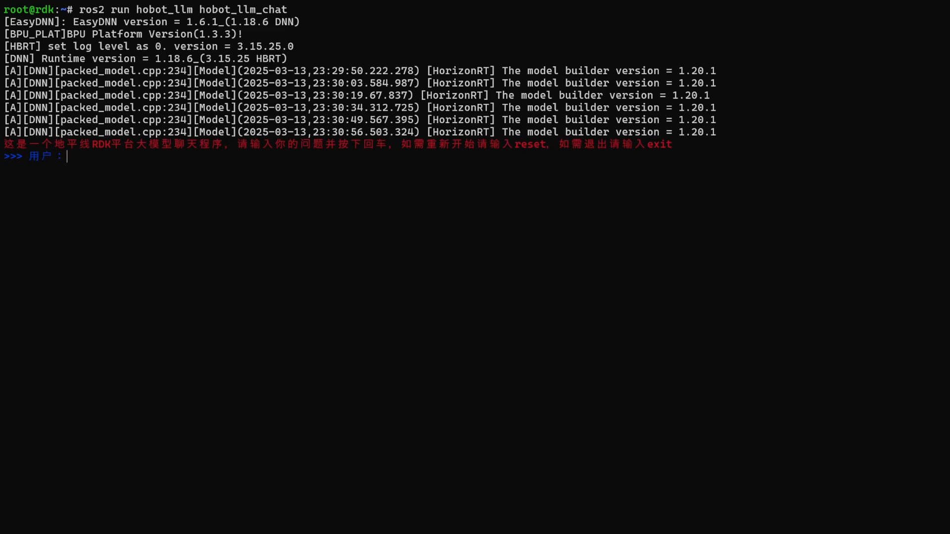
Ask hobot_llm_chat 'What is your name?' and start typing the stuck-among-furniture question.
{"action": "type", "text": "What is your name?"}
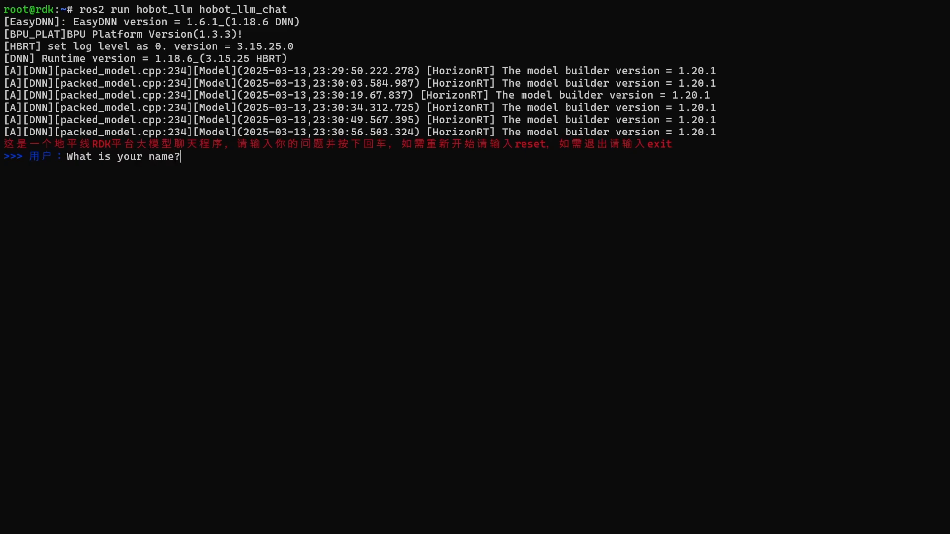
{"action": "key", "text": "Return"}
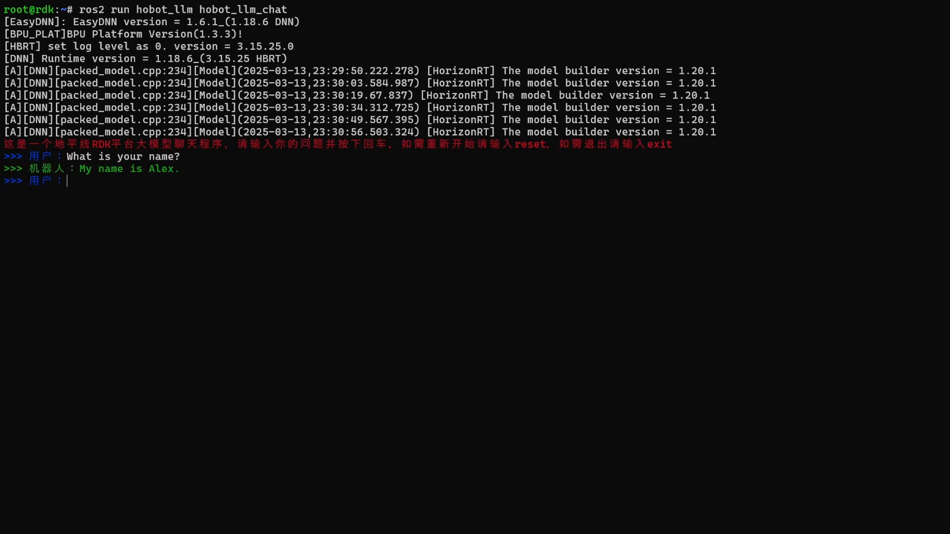
{"action": "type", "text": "I am stuck. I can see a couch, a chair, a chair, and a vase. What do I do?"}
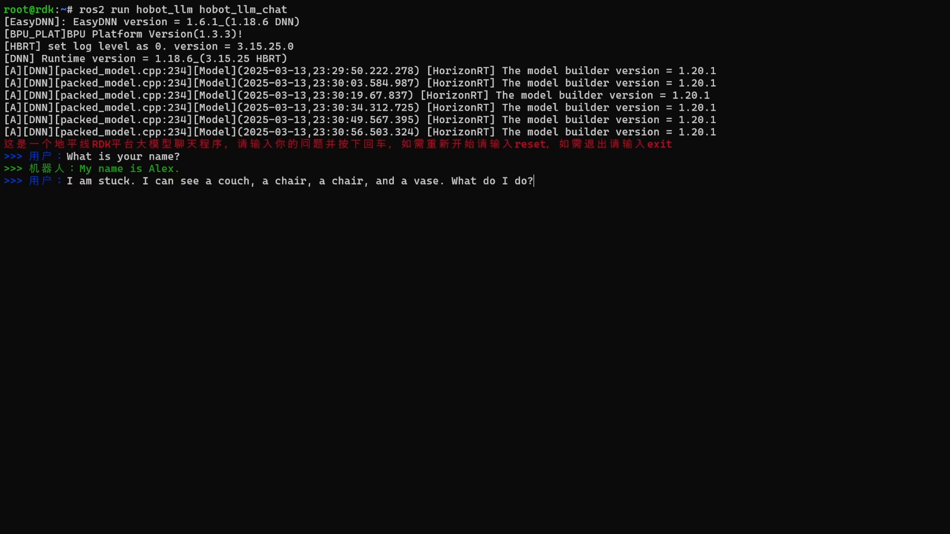
Send the couch, chairs and vase question to the model and begin a third message 'I do'.
{"action": "key", "text": "Return"}
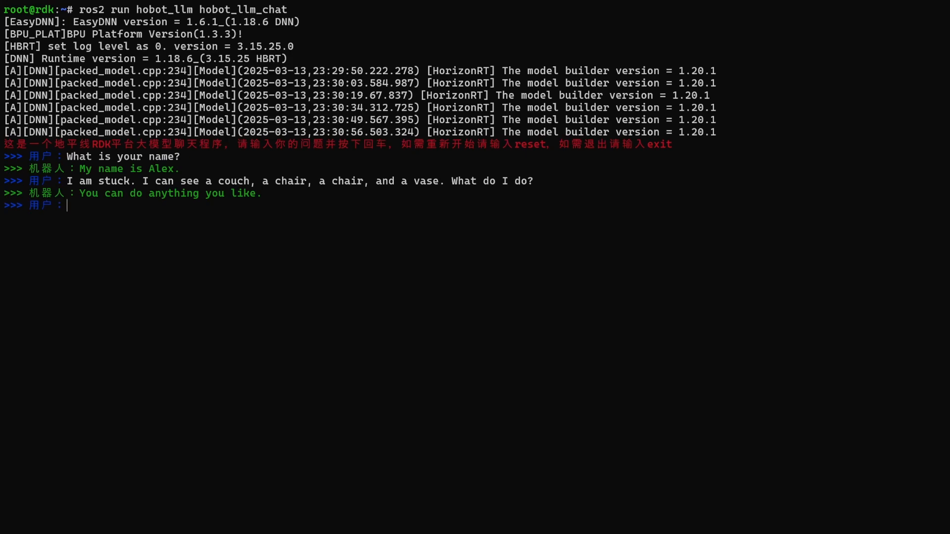
{"action": "type", "text": "I do"}
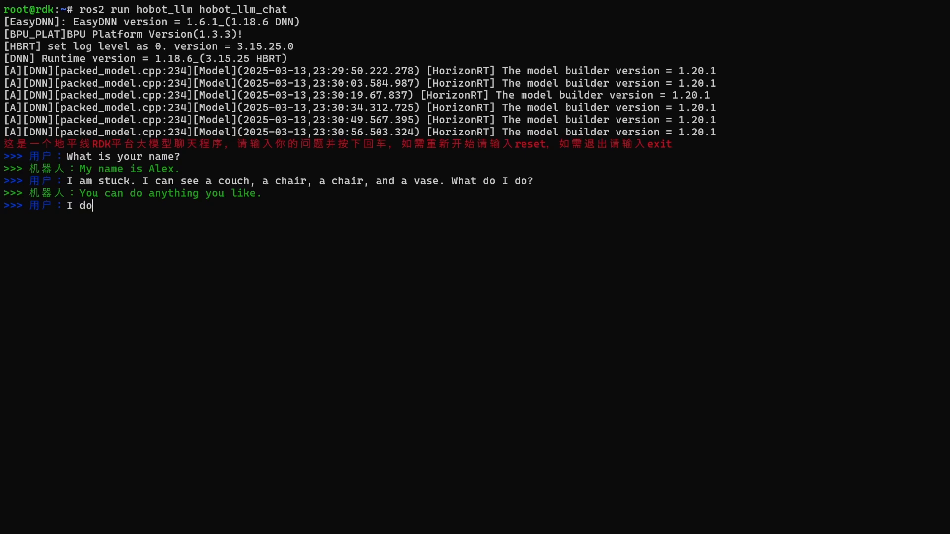
Ask the chat model 'I don't know what to do. How can I become unstuck?' and send it.
{"action": "type", "text": "n't know what to do. How can I become unstuck?"}
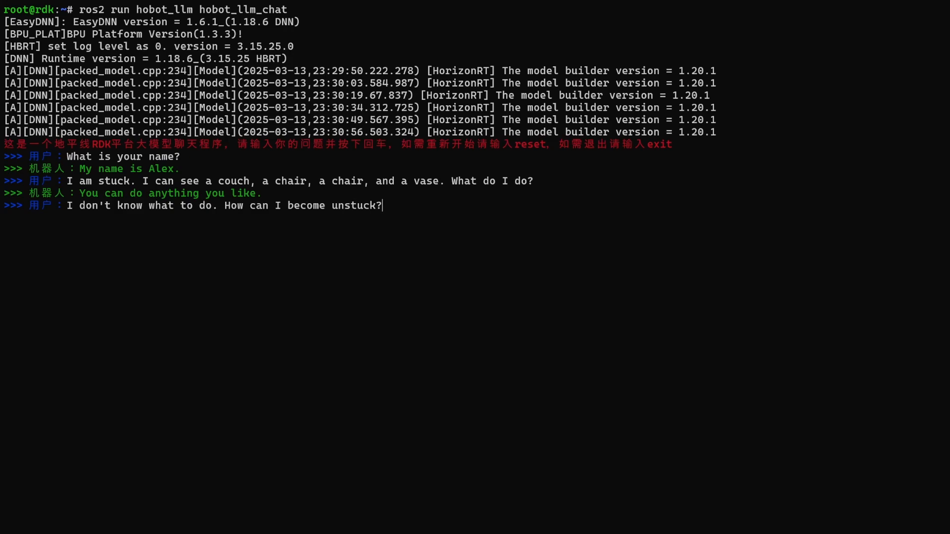
{"action": "key", "text": "Return"}
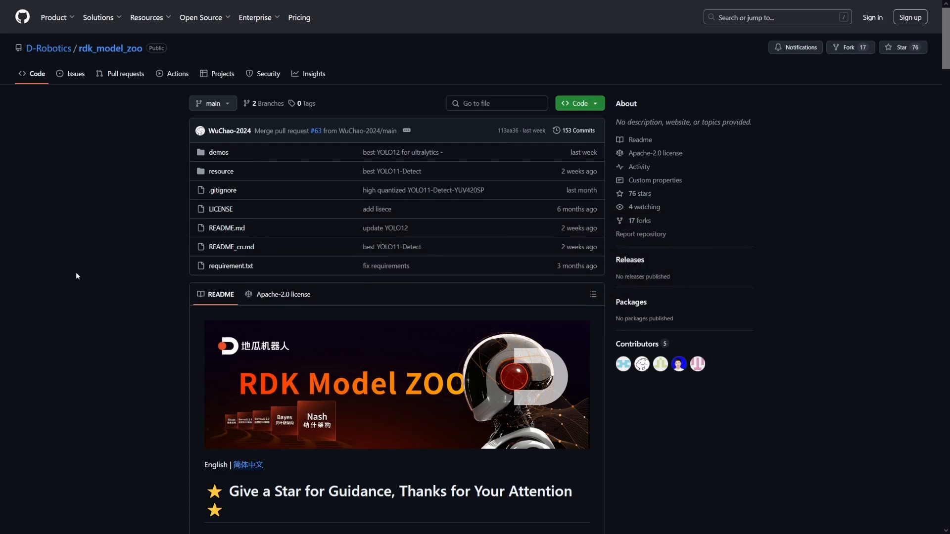
Enter the demos folder of the rdk_model_zoo repository file list.
{"action": "scroll", "scroll_direction": "down", "scroll_amount": 3}
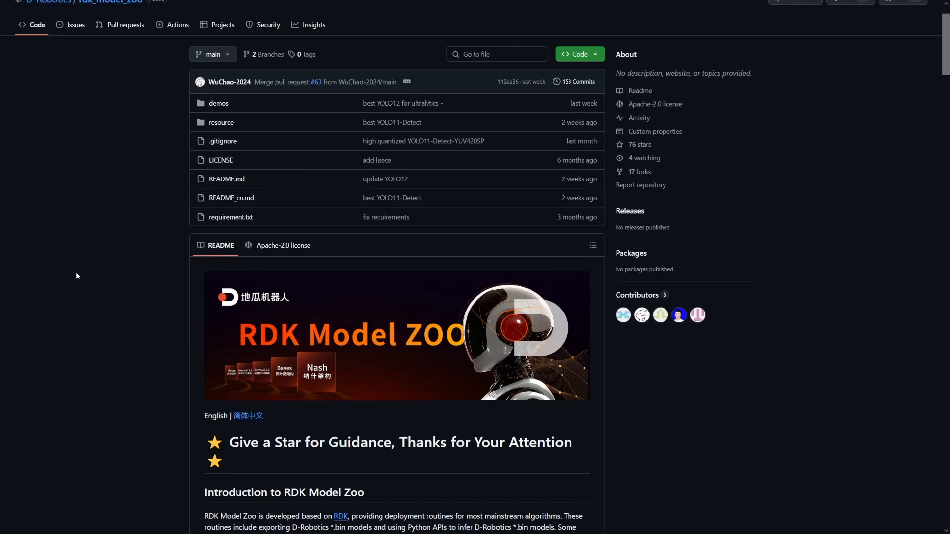
{"action": "left_click", "coordinate": [219, 103]}
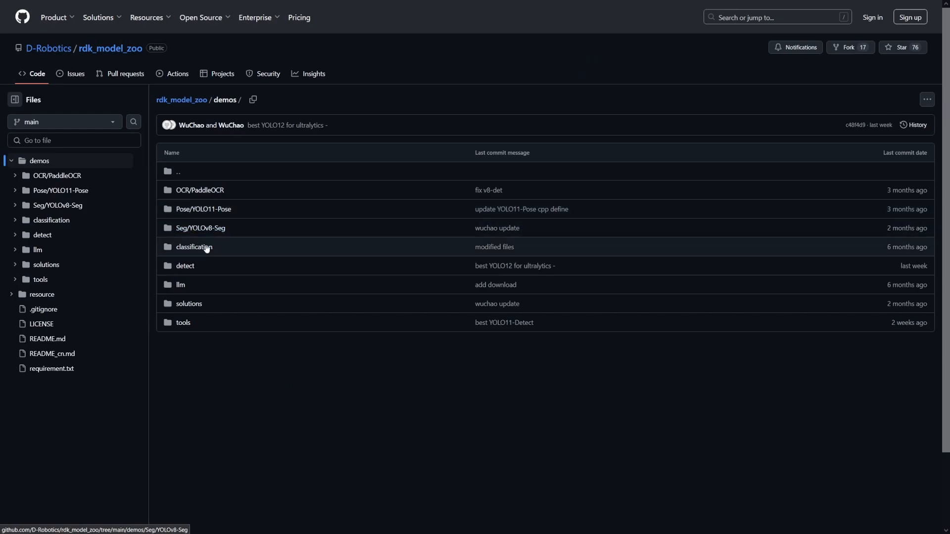
{"action": "mouse_move", "coordinate": [203, 209]}
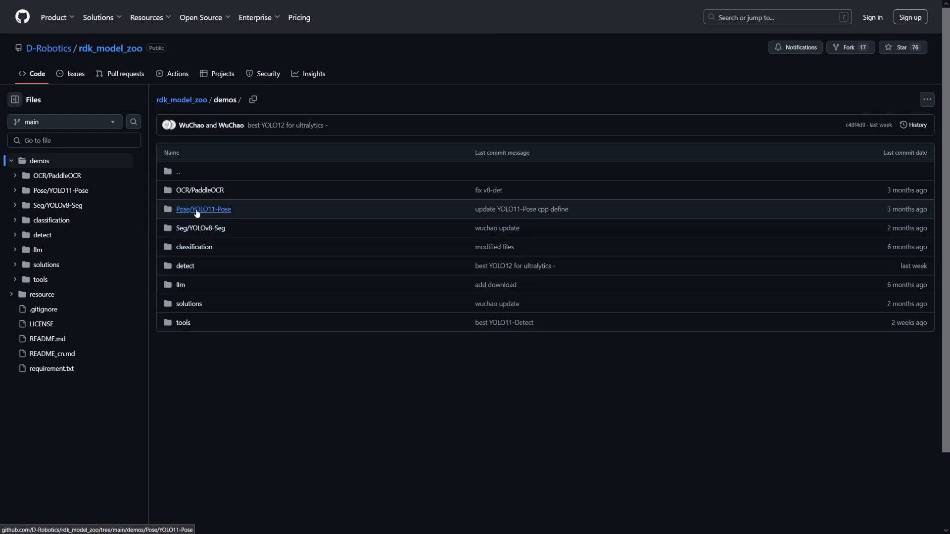
{"action": "mouse_move", "coordinate": [183, 237]}
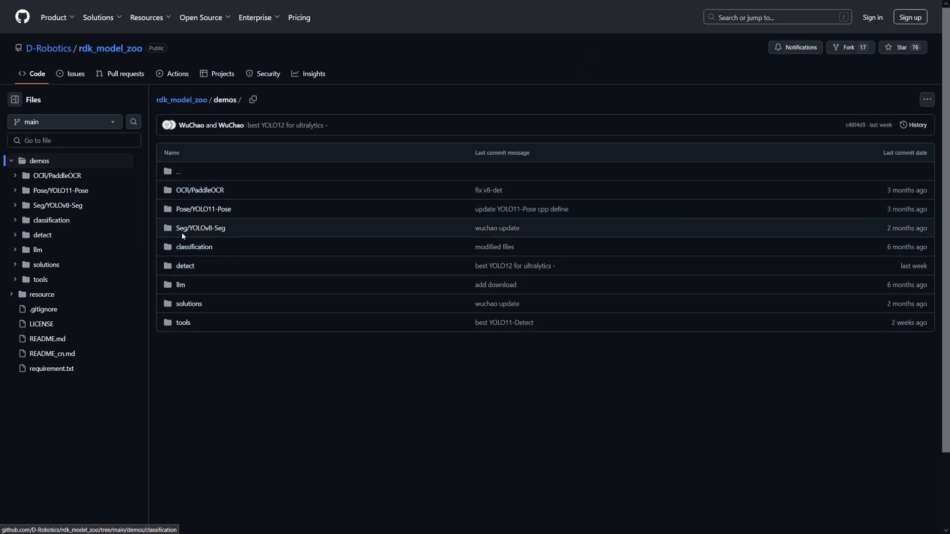
{"action": "mouse_move", "coordinate": [238, 235]}
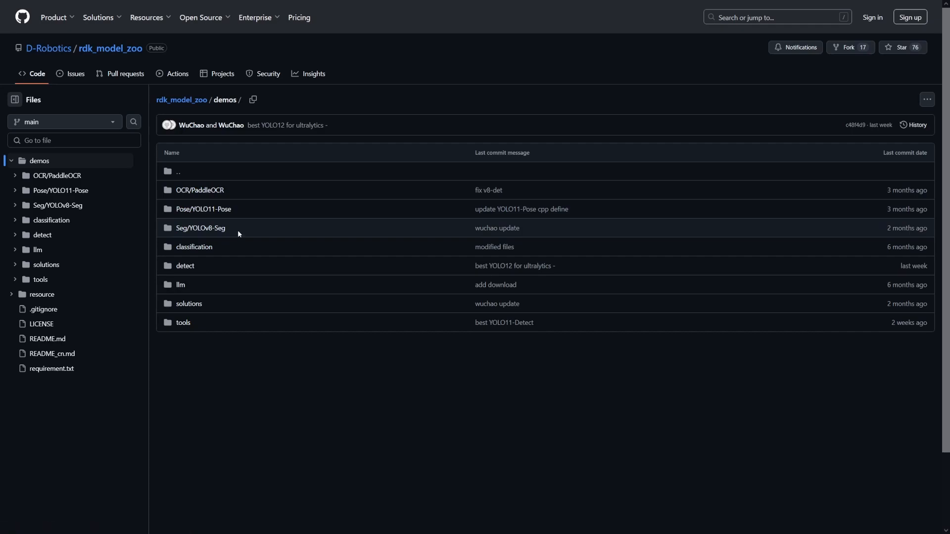